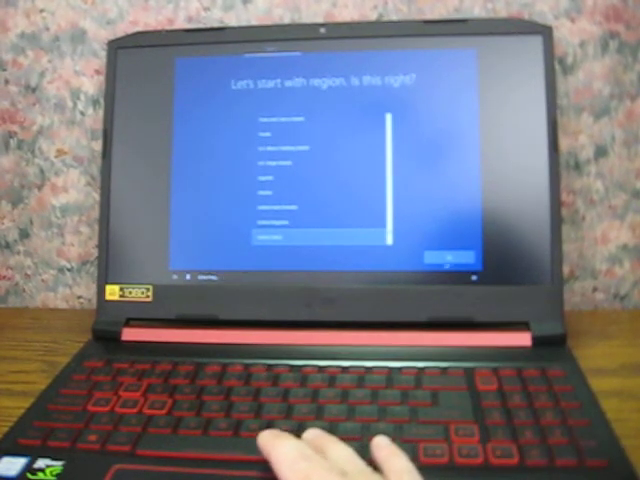
Keep the preselected region and confirm it with Yes
{"action": "left_click", "coordinate": [440, 260]}
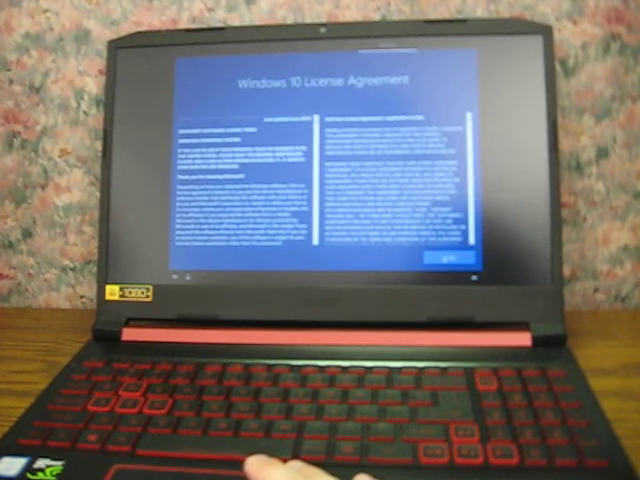
Accept the Windows 10 License Agreement so setup proceeds
{"action": "left_click", "coordinate": [444, 264]}
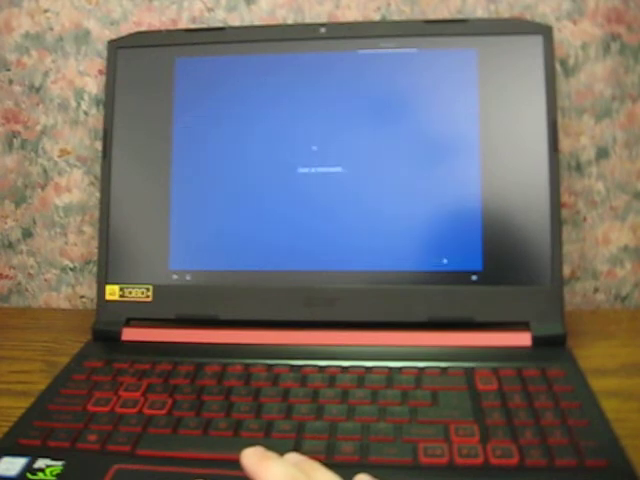